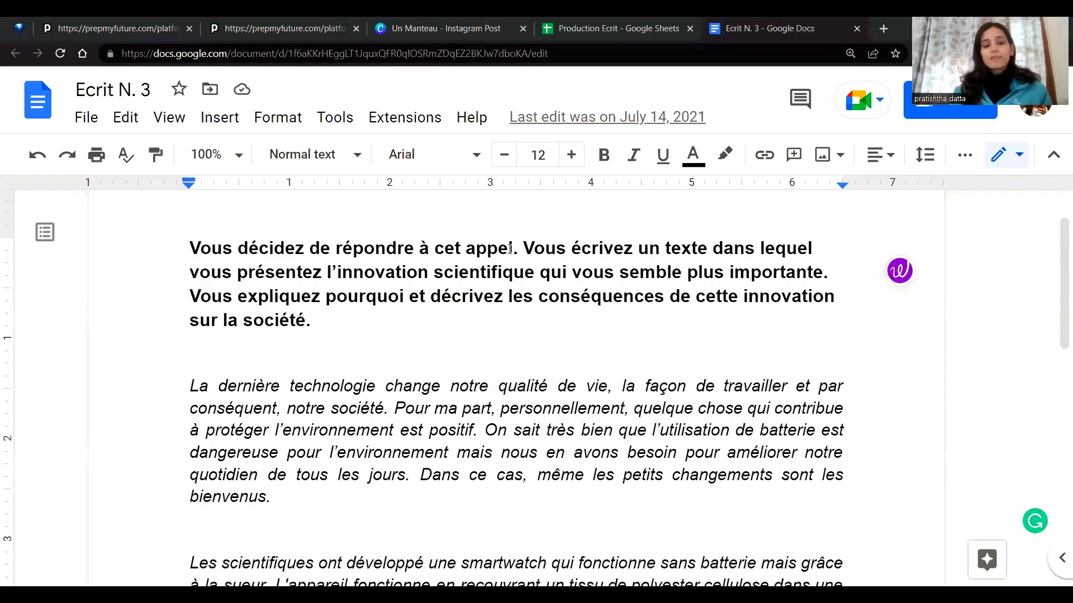
left_click_drag(190, 248, 516, 248)
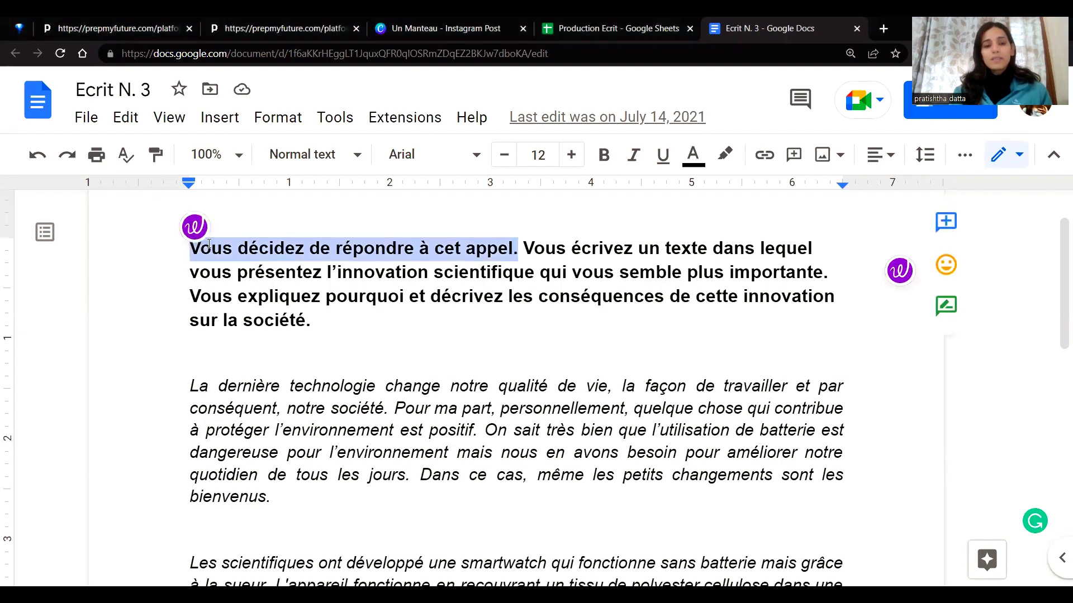
left_click(603, 154)
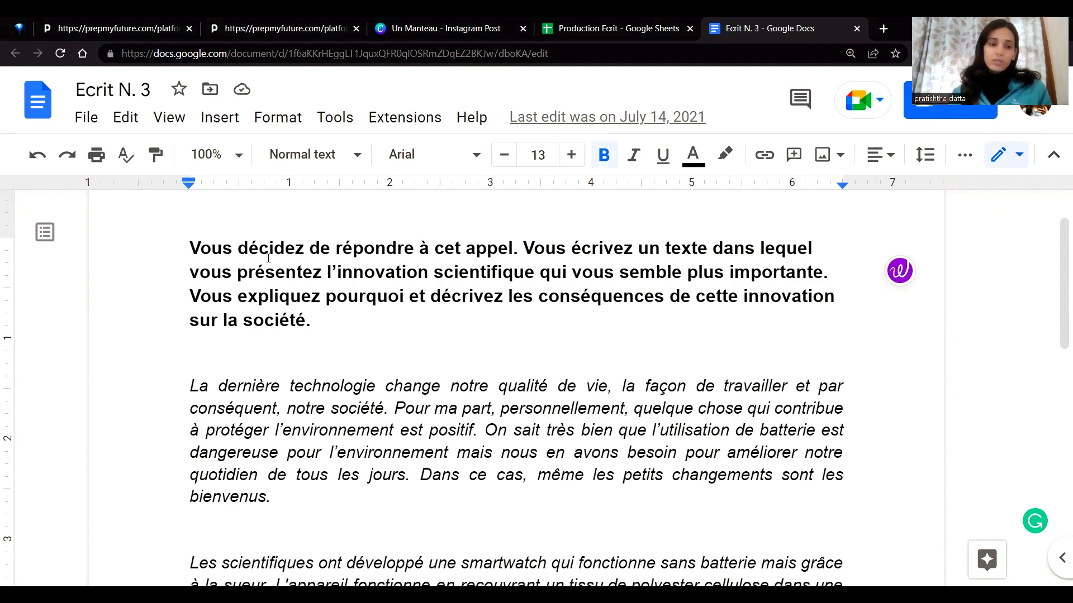
scroll("down", 3)
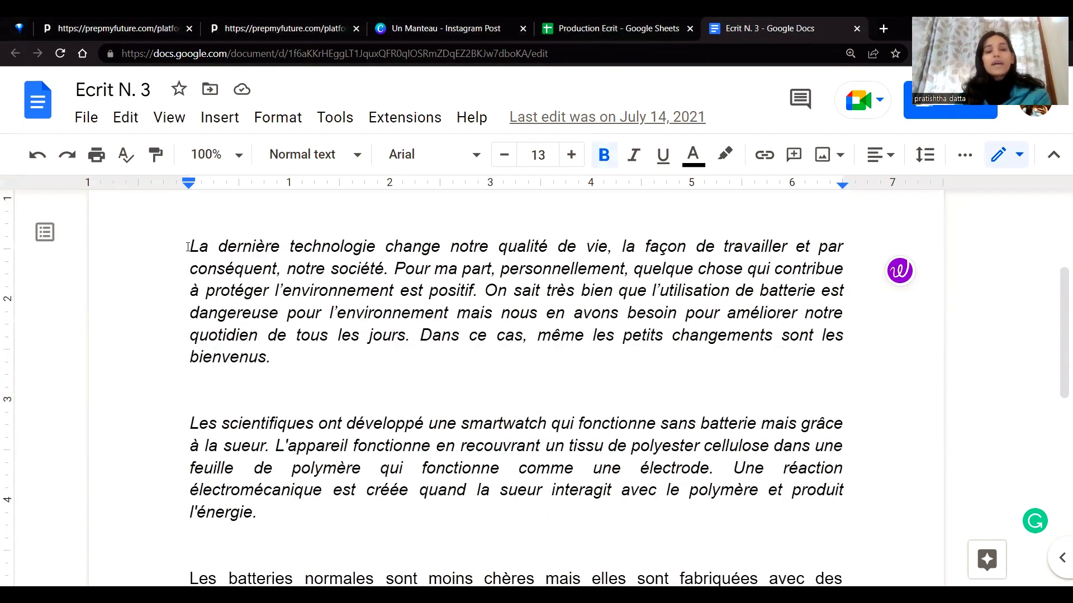
scroll("down", 3)
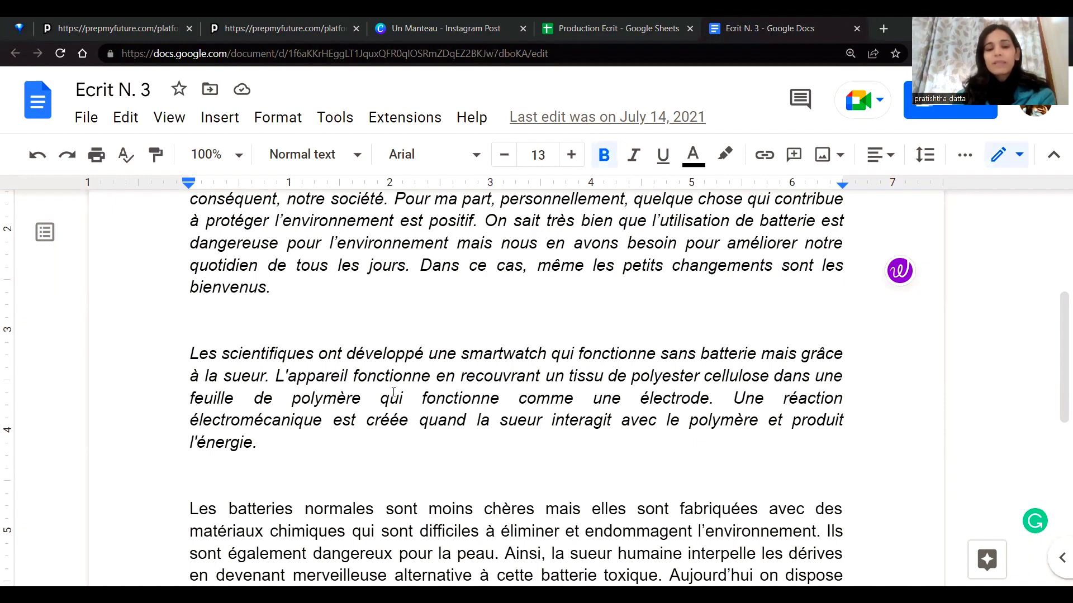
mouse_move(692, 407)
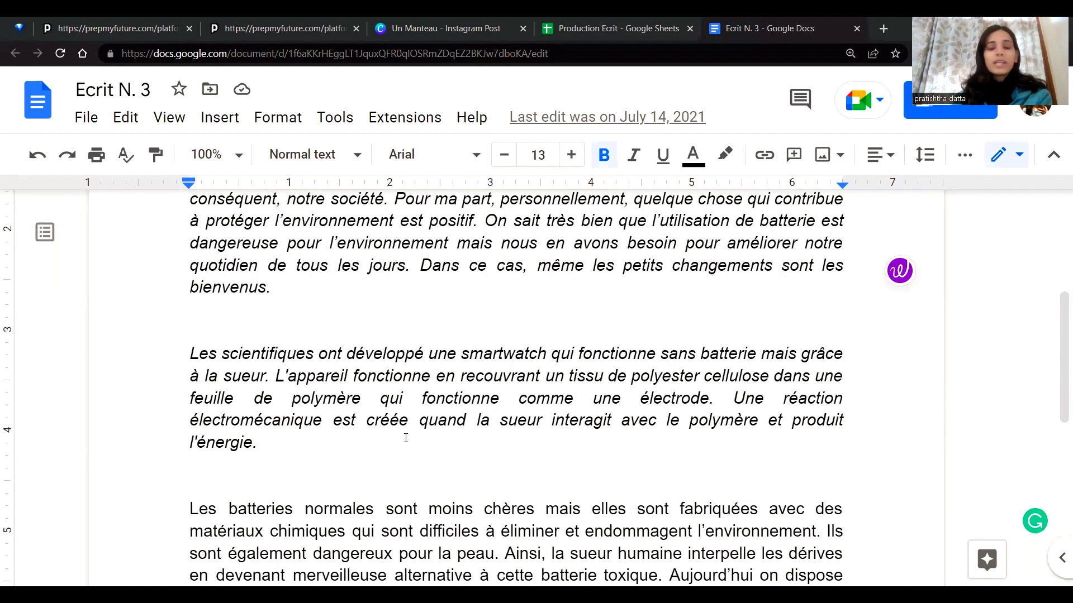
mouse_move(431, 432)
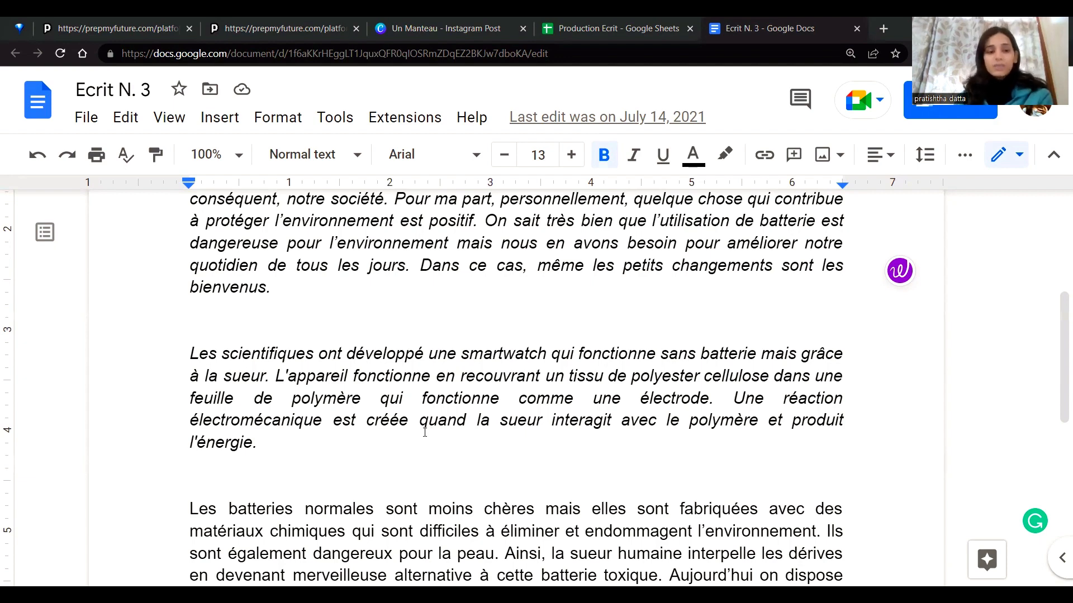
scroll("down", 3)
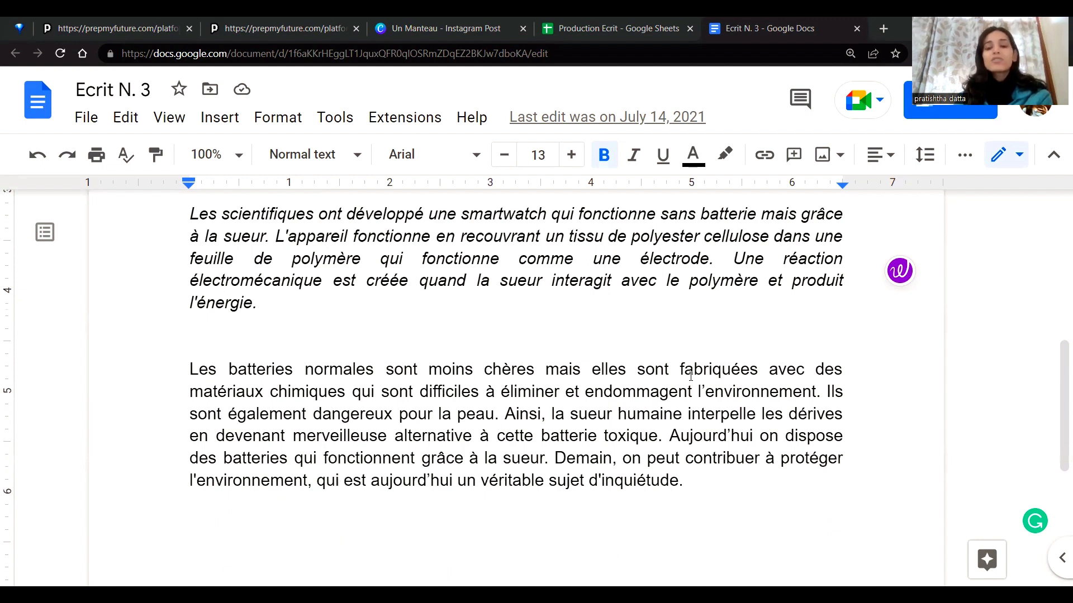
mouse_move(343, 404)
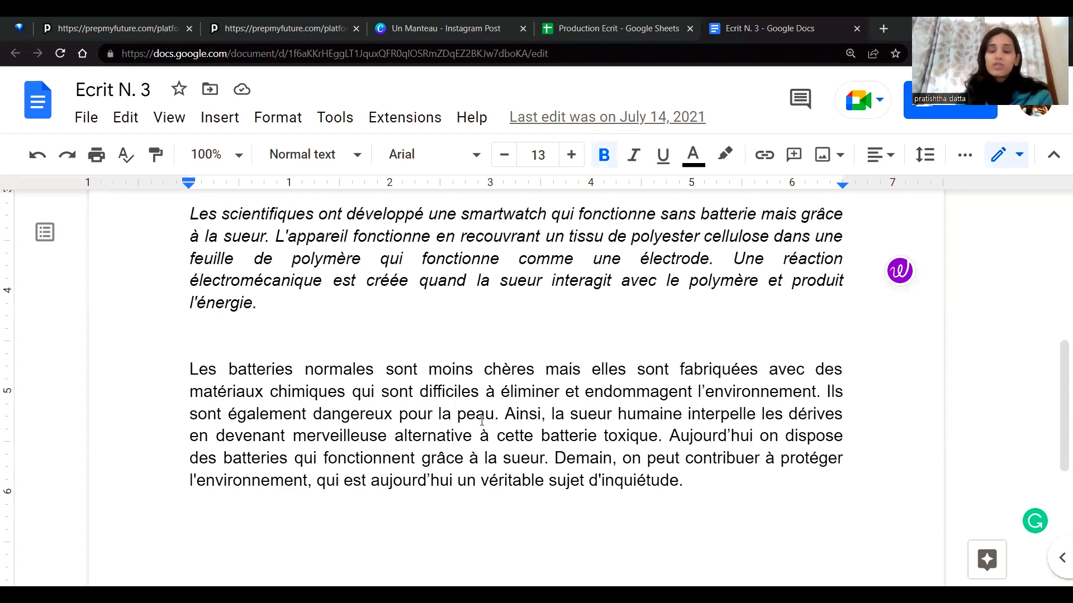
scroll("down", 3)
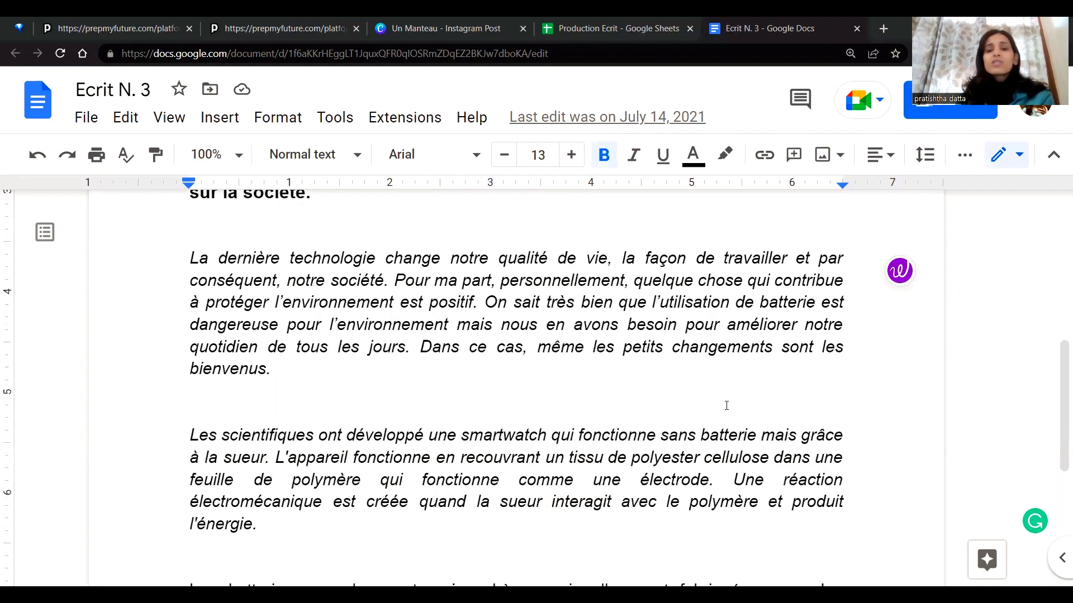
scroll("down", 3)
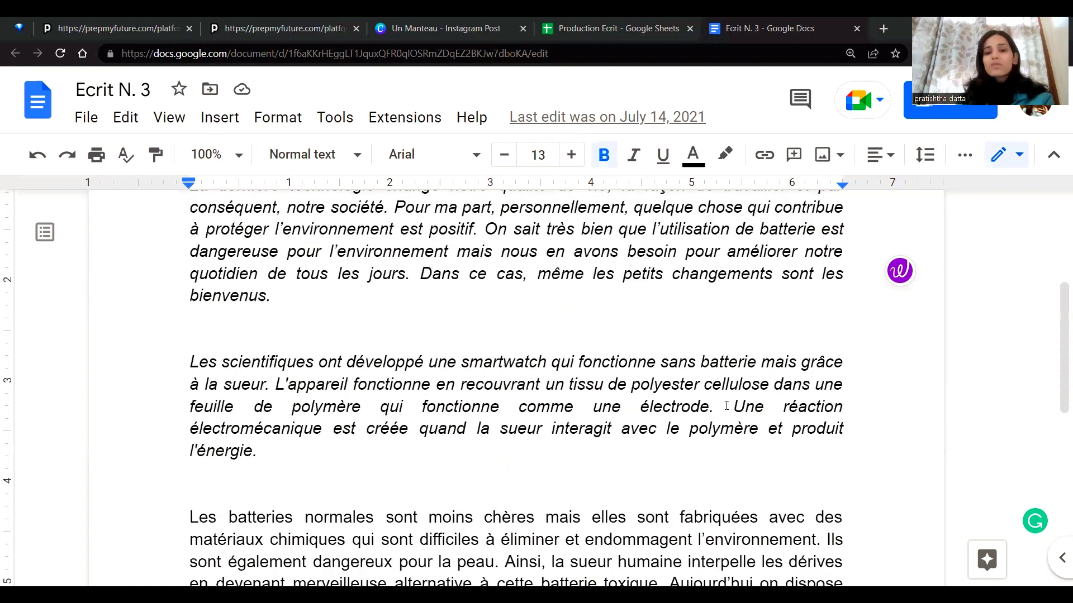
scroll("down", 3)
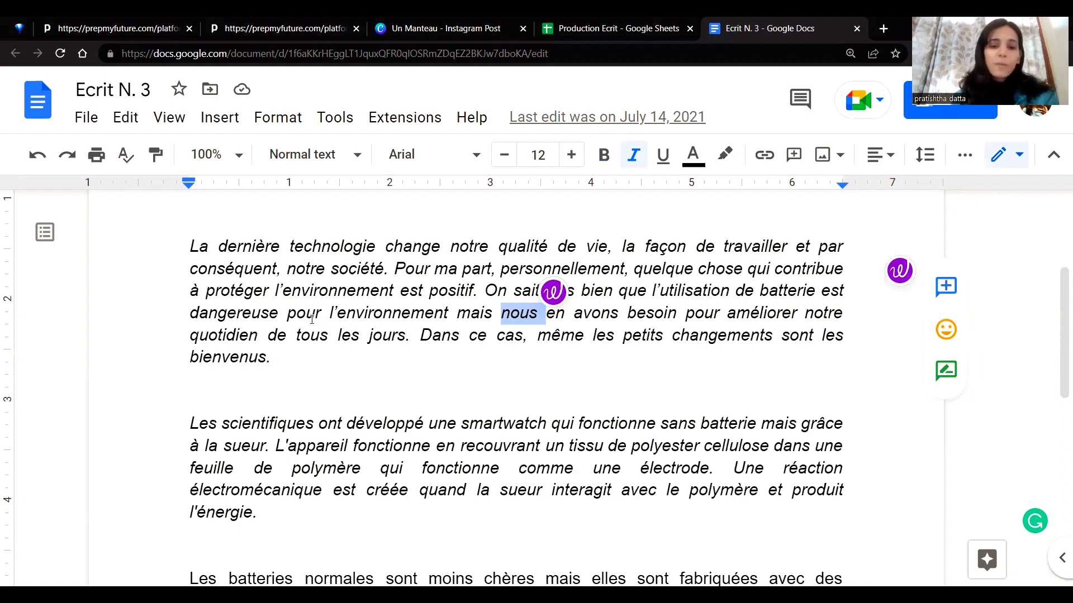
scroll("down", 3)
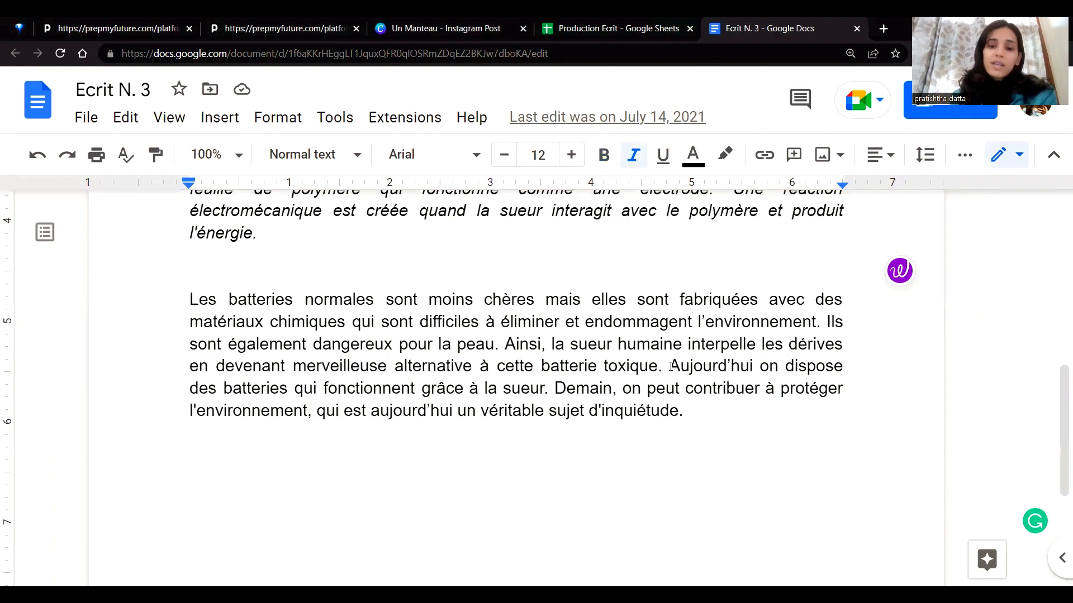
left_click_drag(670, 366, 682, 411)
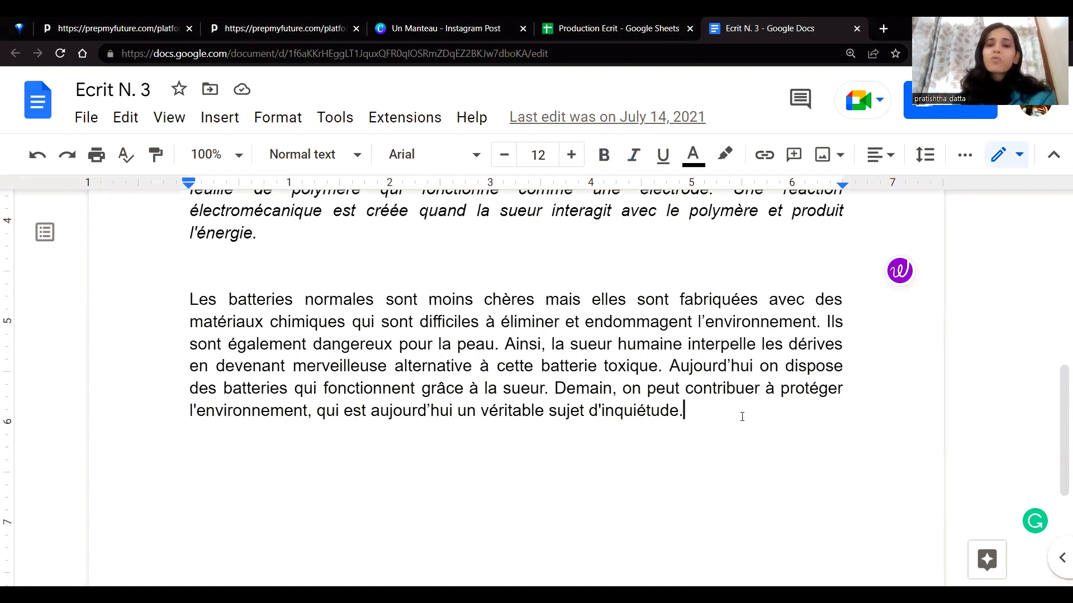
scroll("up", 3)
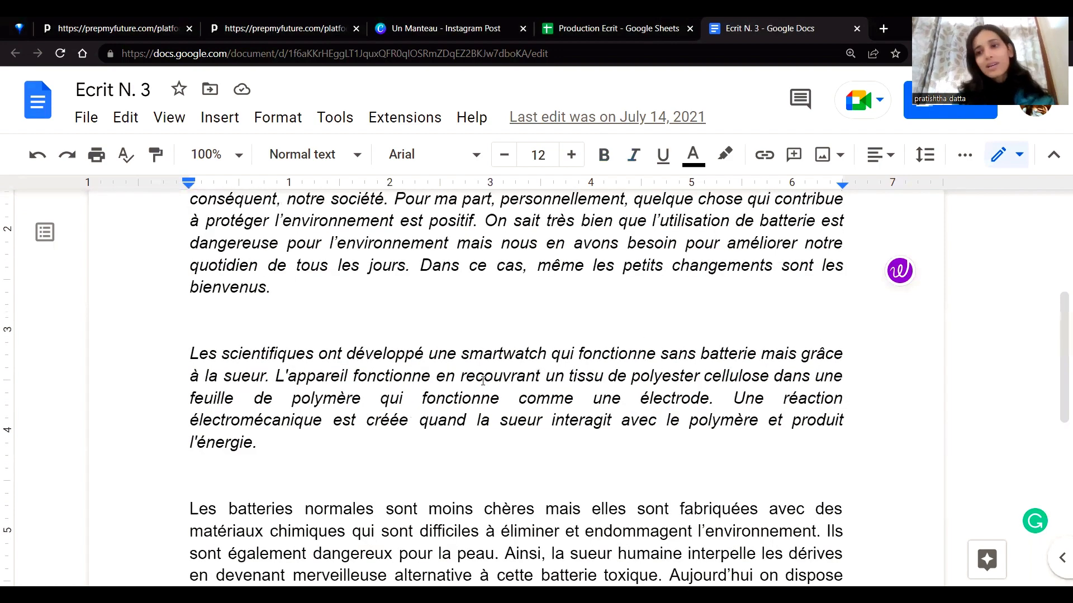